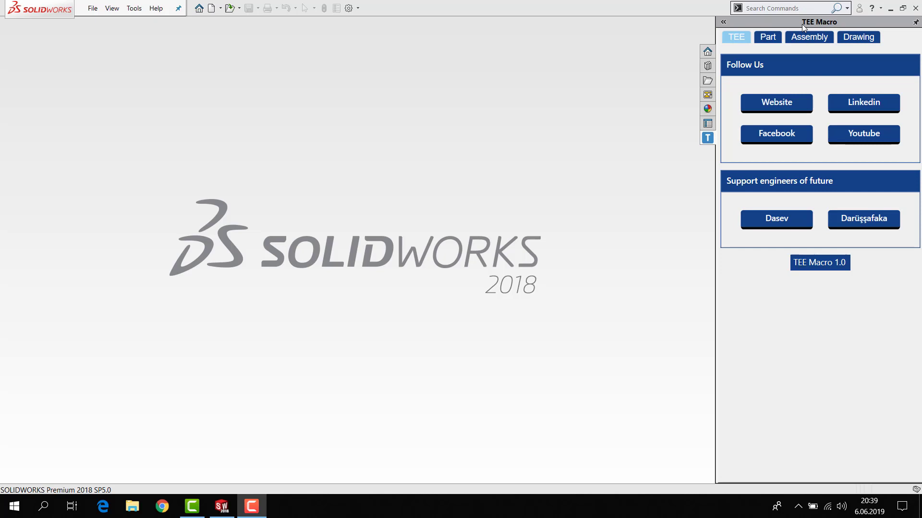
{"action": "mouse_move", "coordinate": [756, 48]}
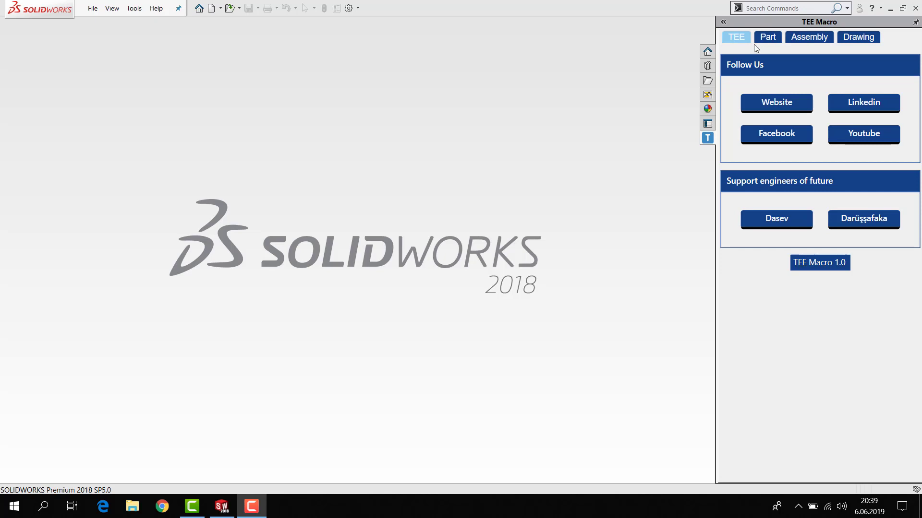
{"action": "mouse_move", "coordinate": [682, 92]}
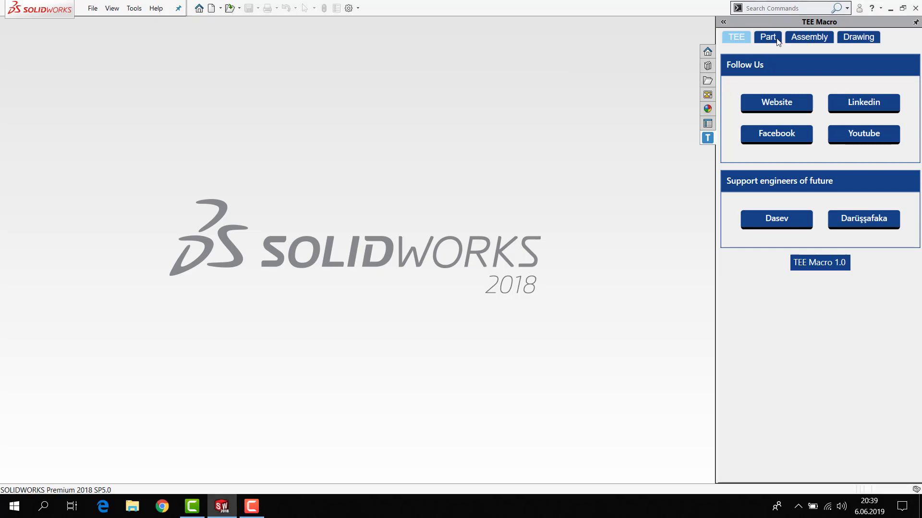
- Browse the add-in's tool tabs, return to its follow links and launch the TEE website
{"action": "left_click", "coordinate": [857, 38]}
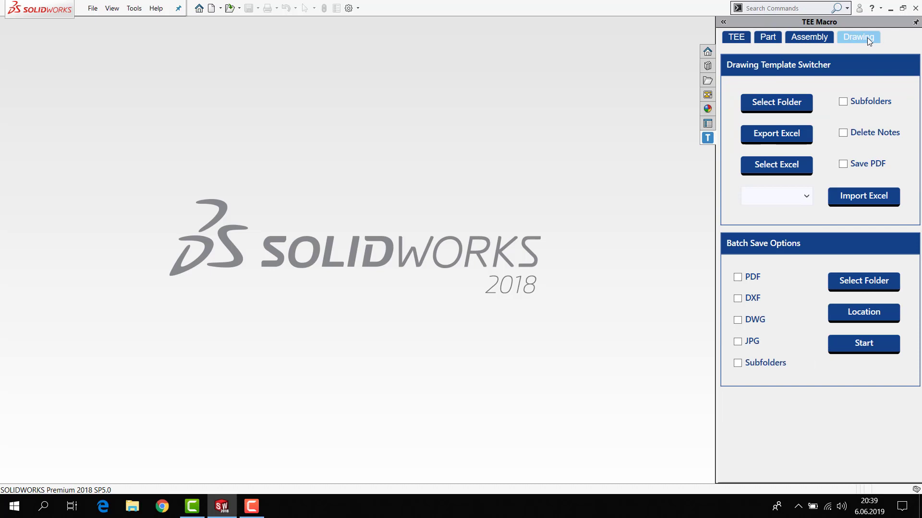
{"action": "mouse_move", "coordinate": [660, 123]}
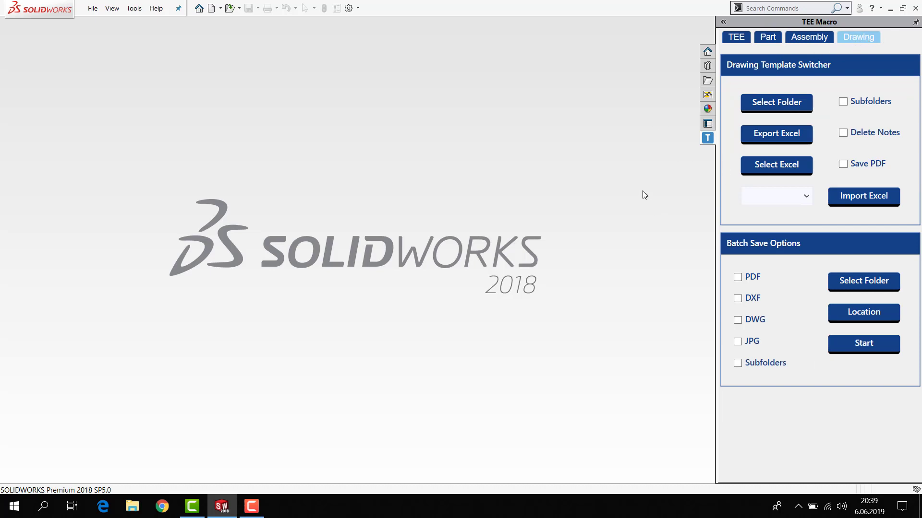
{"action": "left_click", "coordinate": [734, 37]}
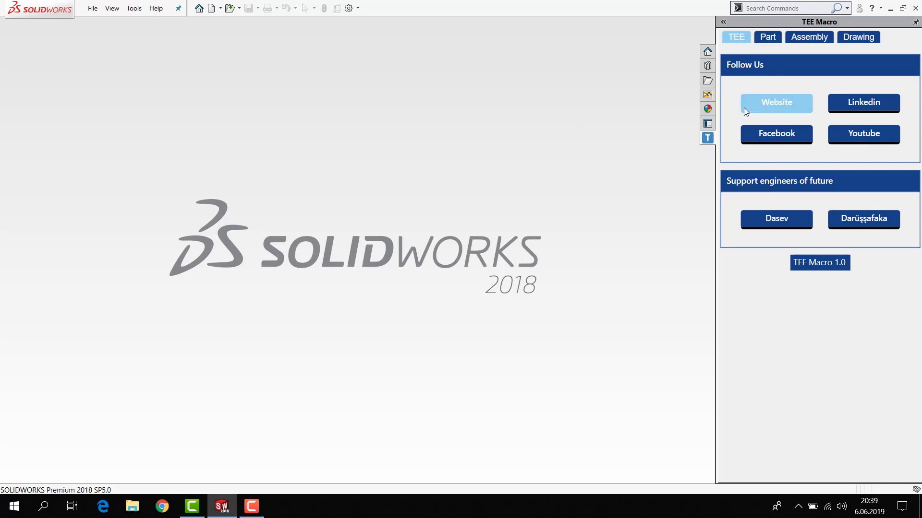
{"action": "left_click", "coordinate": [776, 103]}
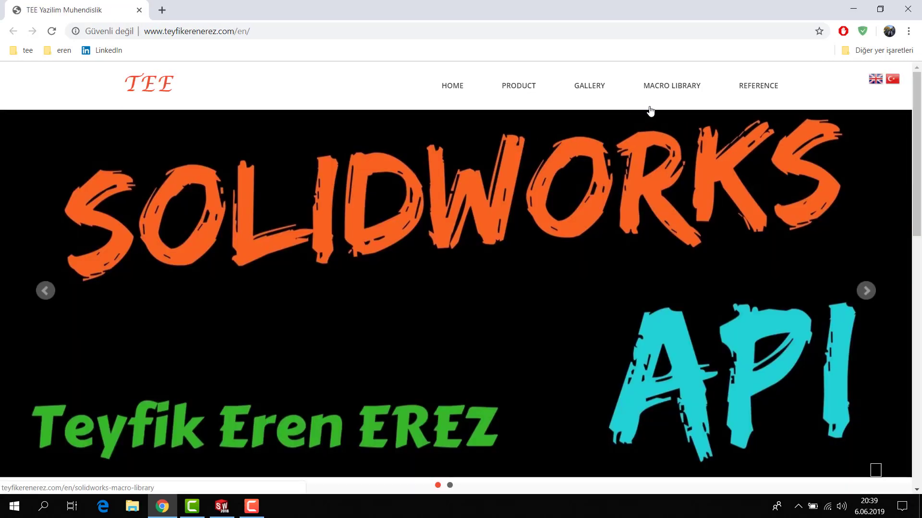
- View the site's MACRO LIBRARY and PRODUCT pages down to the footer, then return to SOLIDWORKS
{"action": "left_click", "coordinate": [671, 86]}
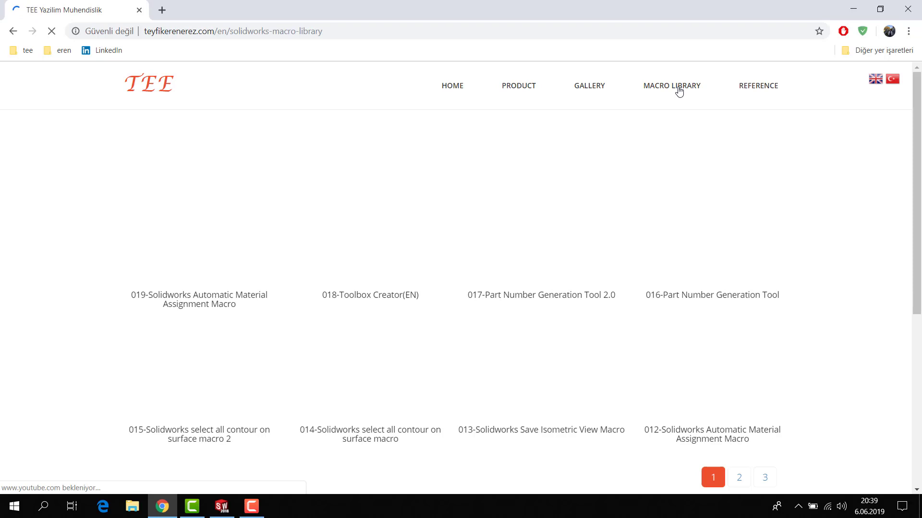
{"action": "left_click", "coordinate": [671, 86]}
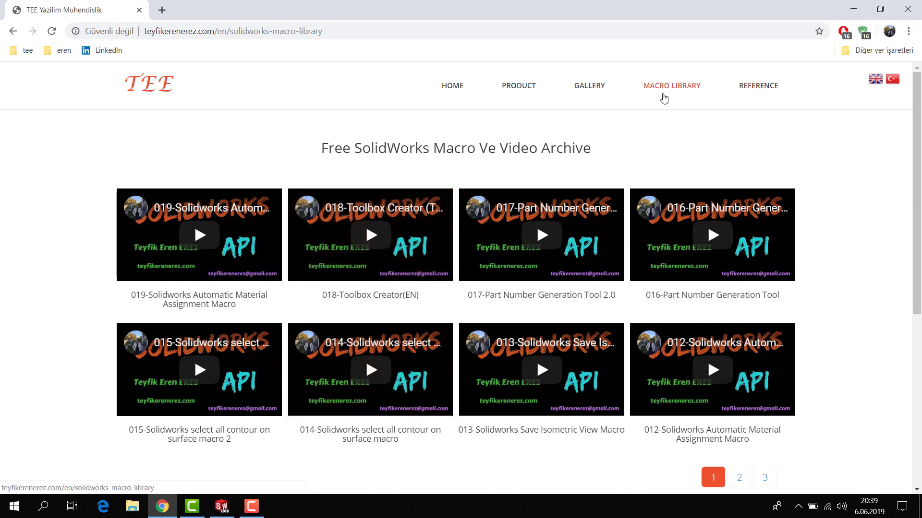
{"action": "left_click", "coordinate": [518, 85]}
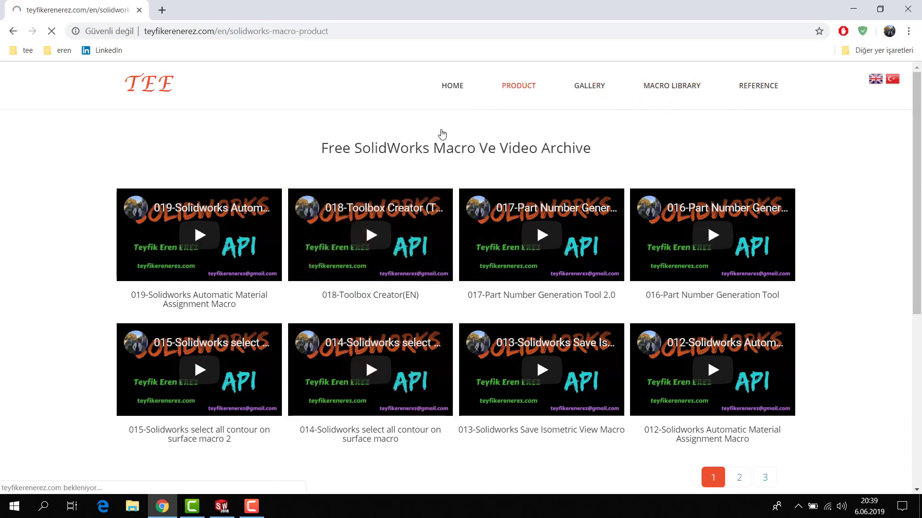
{"action": "scroll", "scroll_direction": "down", "scroll_amount": 3}
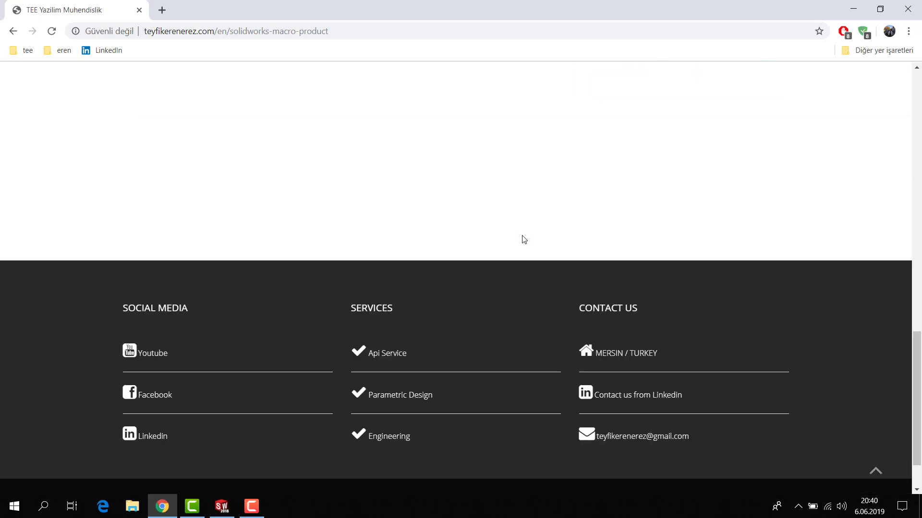
{"action": "scroll", "scroll_direction": "up", "scroll_amount": 3}
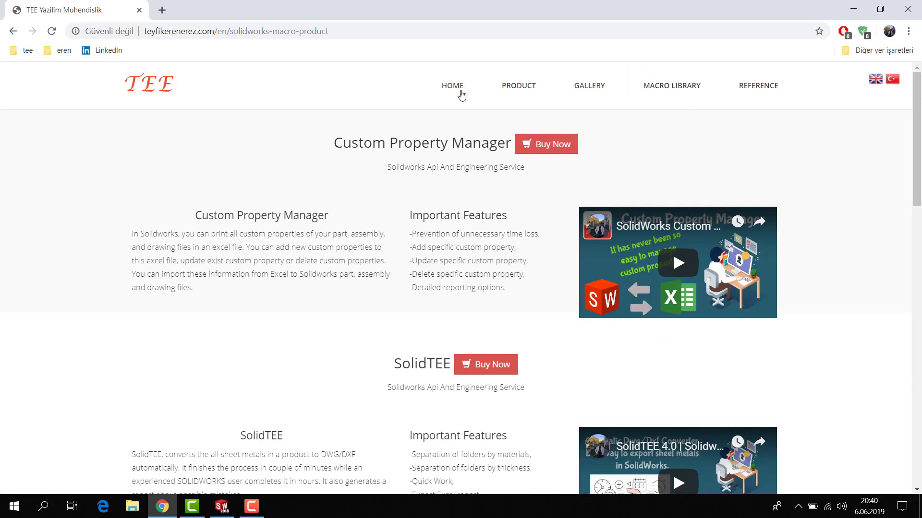
{"action": "left_click", "coordinate": [221, 506]}
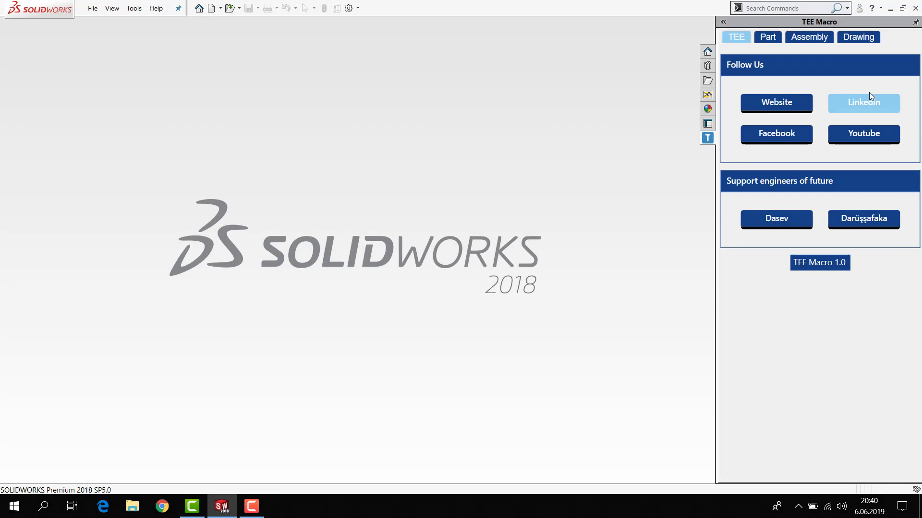
- Follow the add-in's social link to the SolidWorks Makro Facebook group page
{"action": "left_click", "coordinate": [863, 101]}
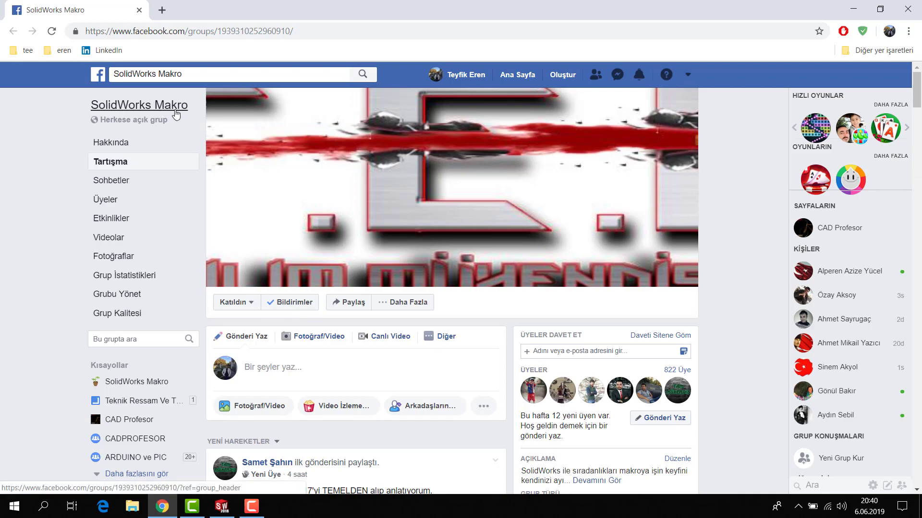
- Leave the Facebook group page and bring SOLIDWORKS back with the add-in pane
{"action": "left_click", "coordinate": [221, 506]}
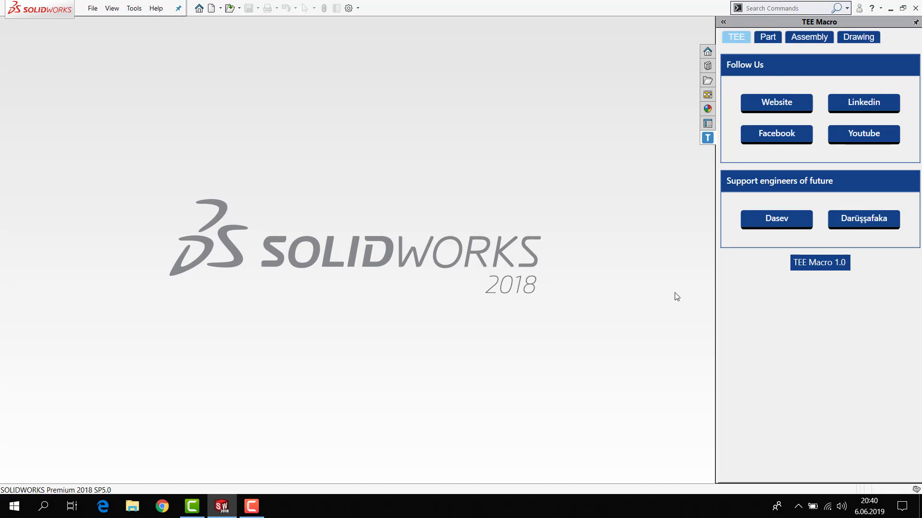
{"action": "left_click", "coordinate": [776, 219]}
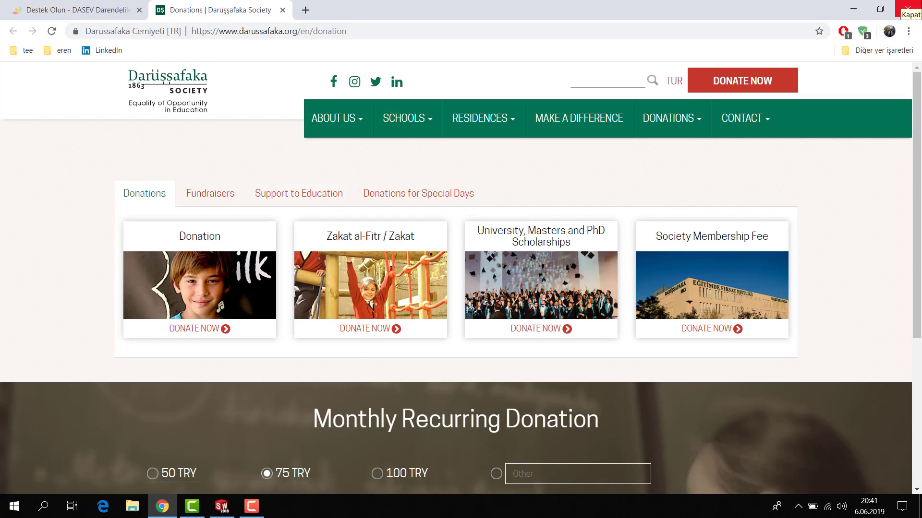
{"action": "left_click", "coordinate": [221, 506]}
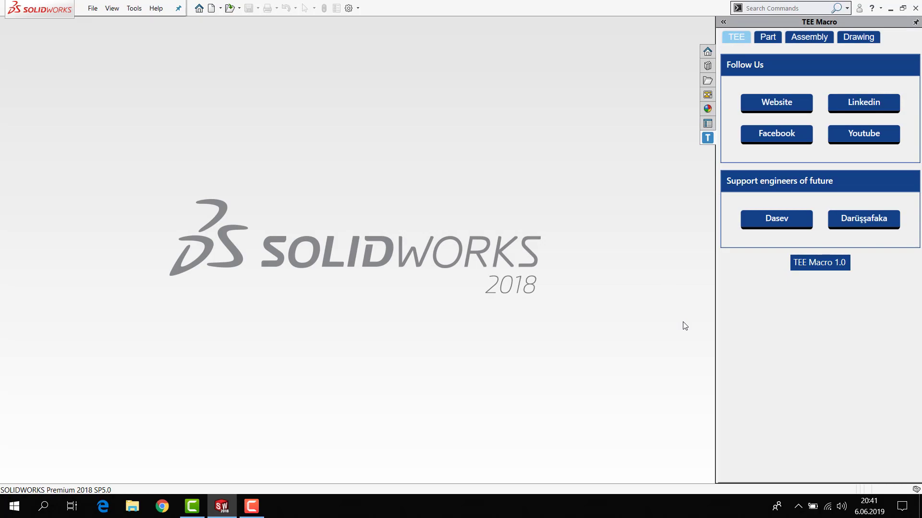